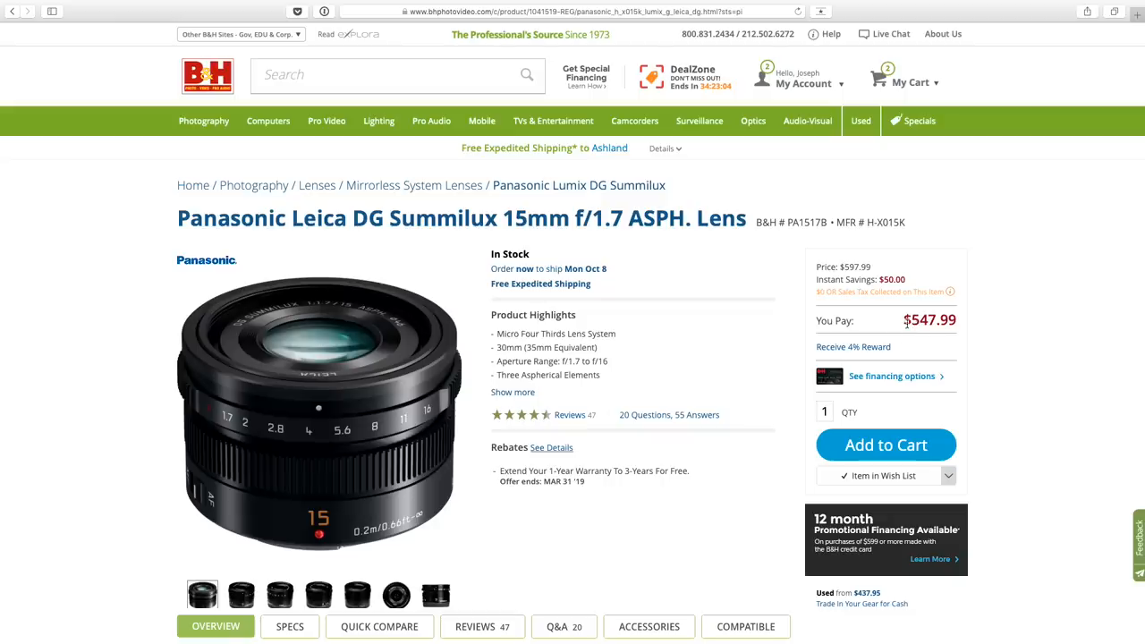
pyautogui.moveTo(893, 325)
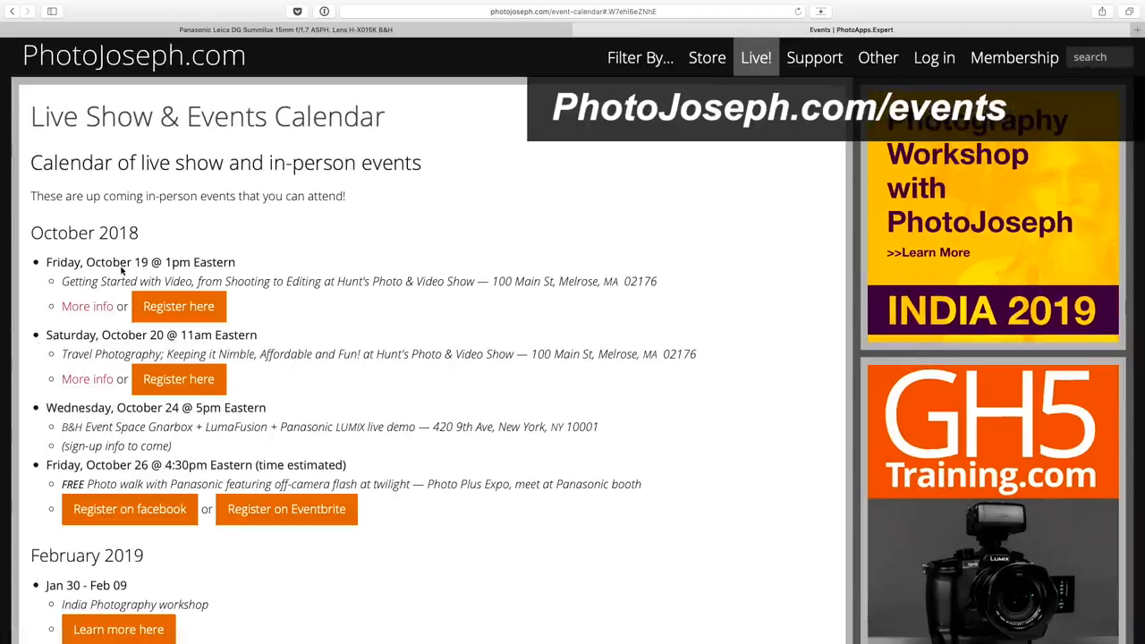
pyautogui.moveTo(261, 343)
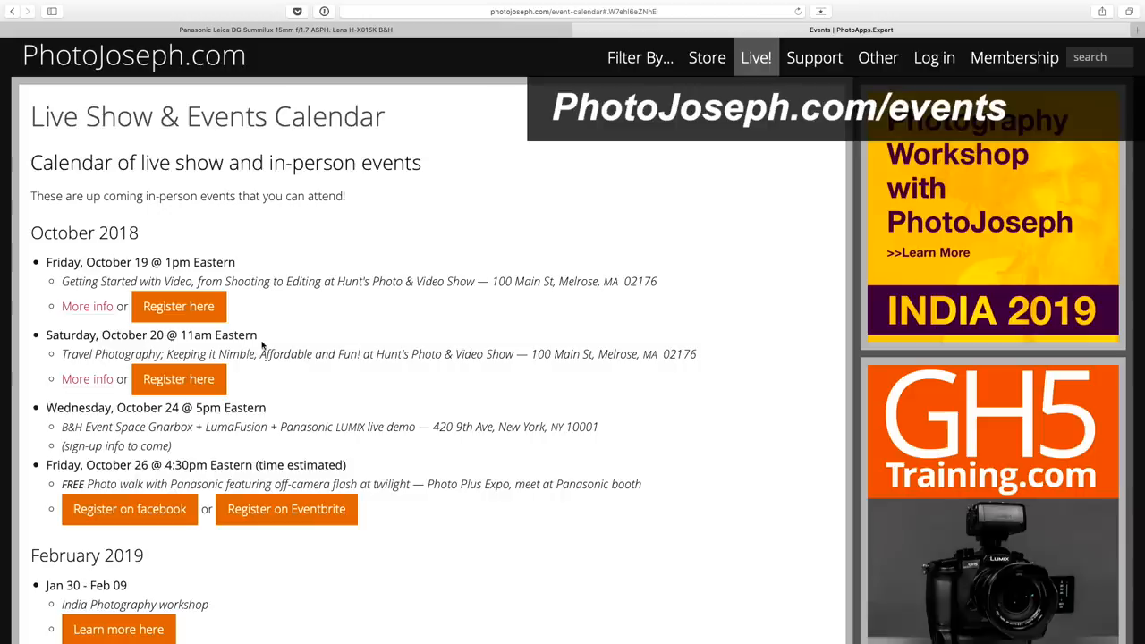
pyautogui.moveTo(375, 297)
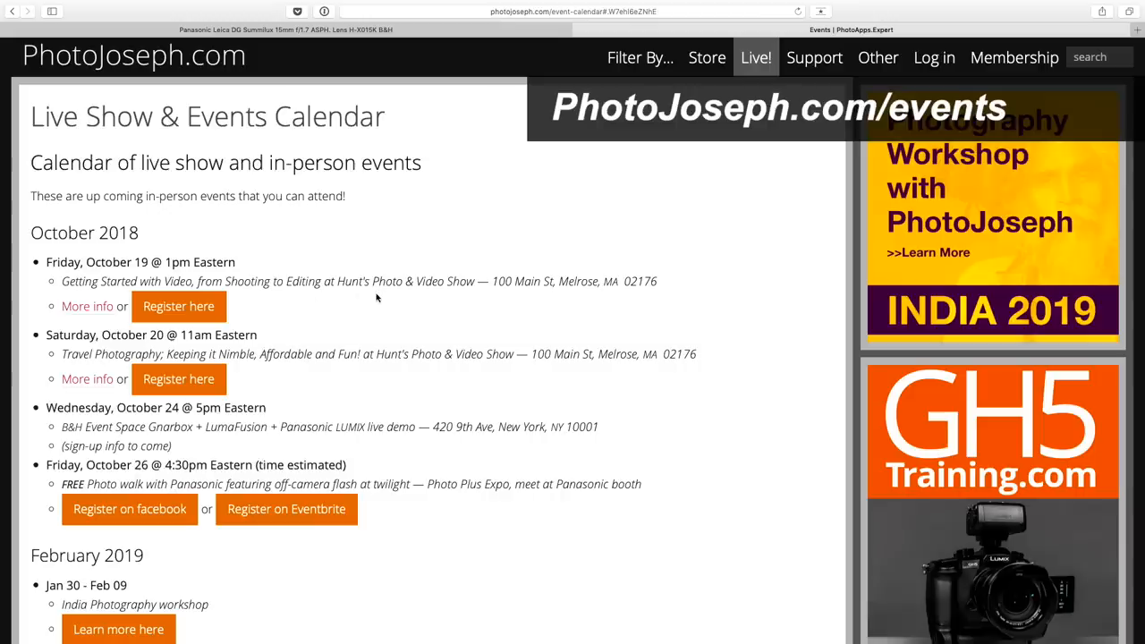
pyautogui.moveTo(179, 380)
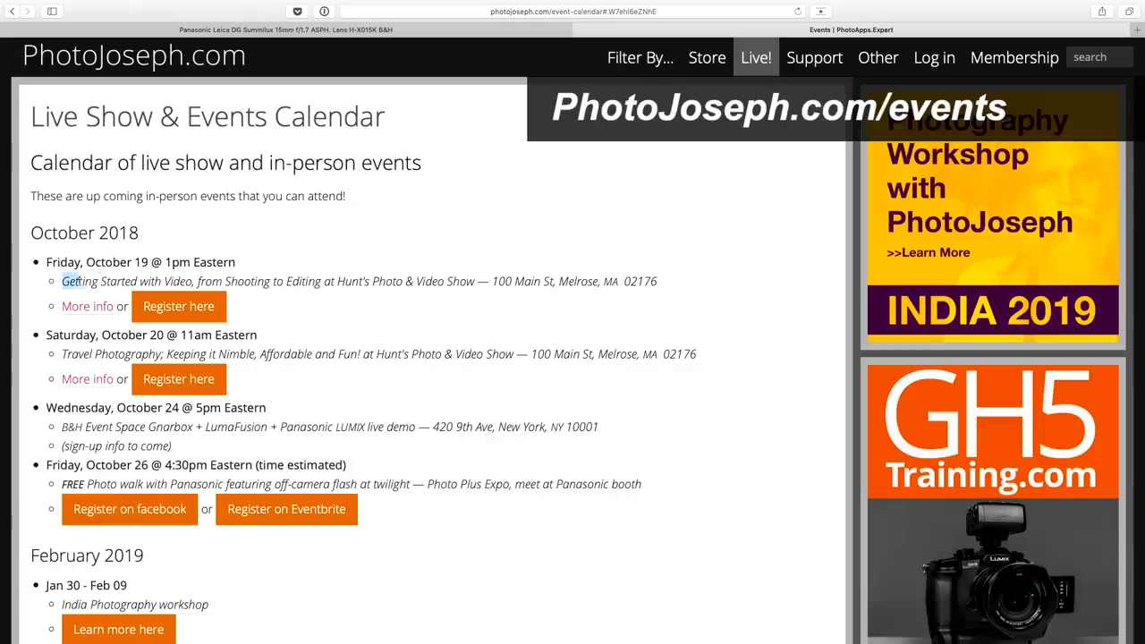
# - Highlight the October 20 travel photography talk title, then scroll down to the February 2019 India workshop
pyautogui.moveTo(75, 281); pyautogui.dragTo(336, 281)
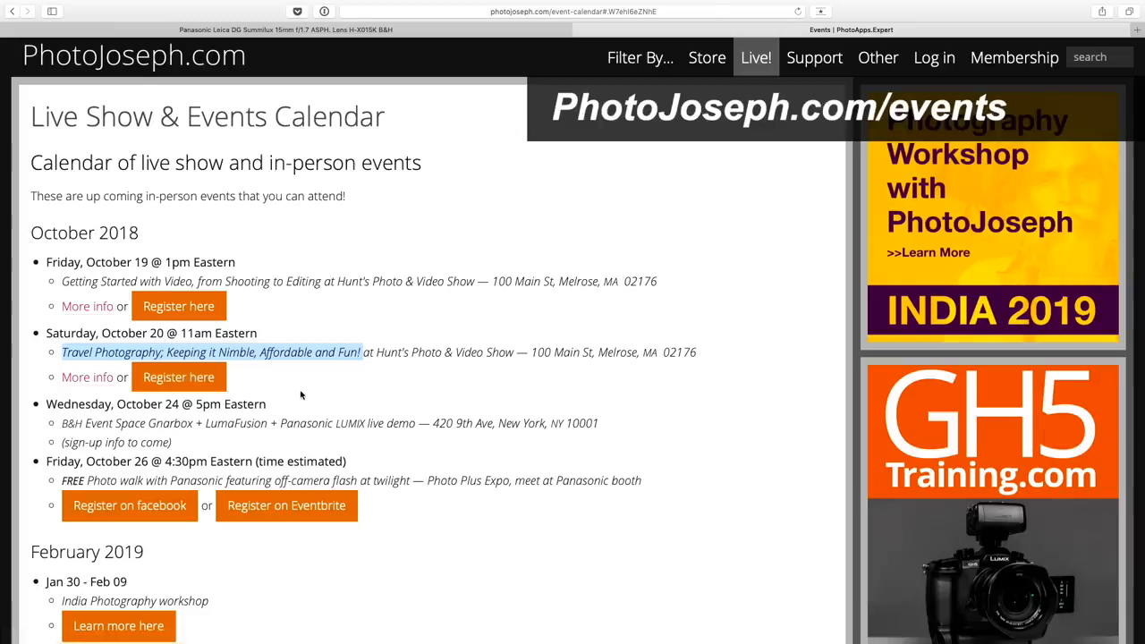
pyautogui.scroll(-3)
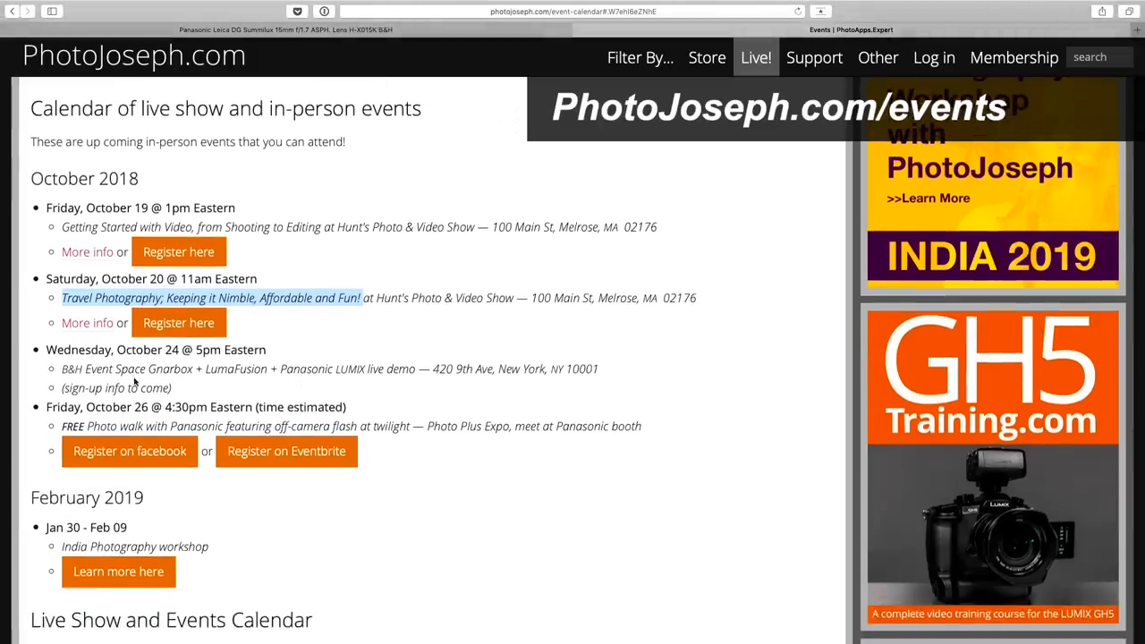
pyautogui.scroll(-3)
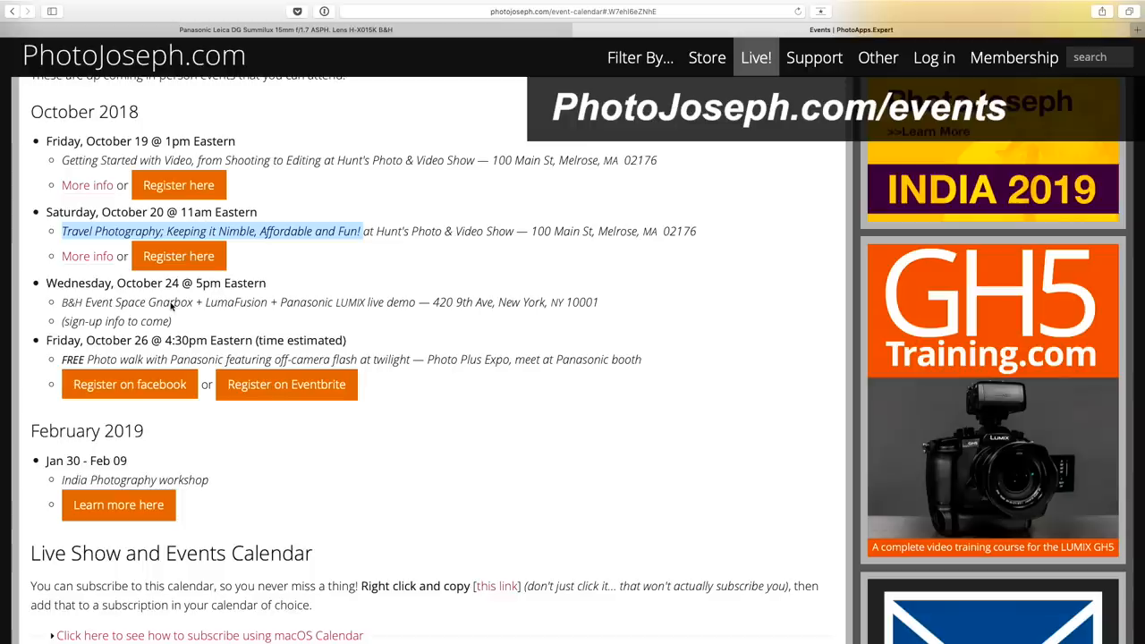
pyautogui.moveTo(170, 308)
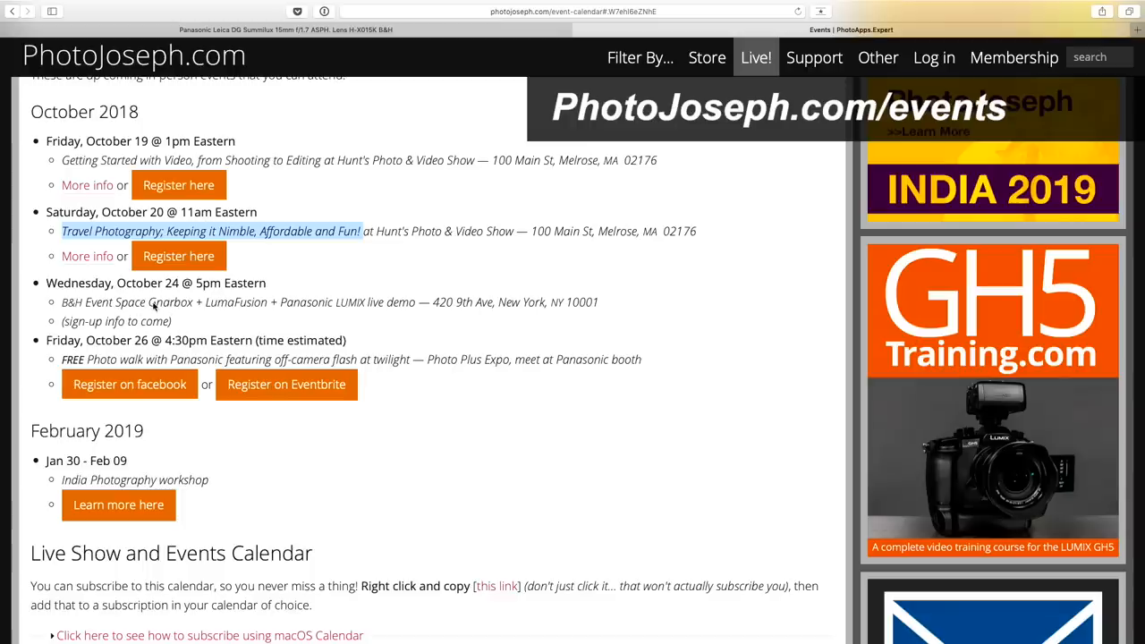
pyautogui.moveTo(165, 354)
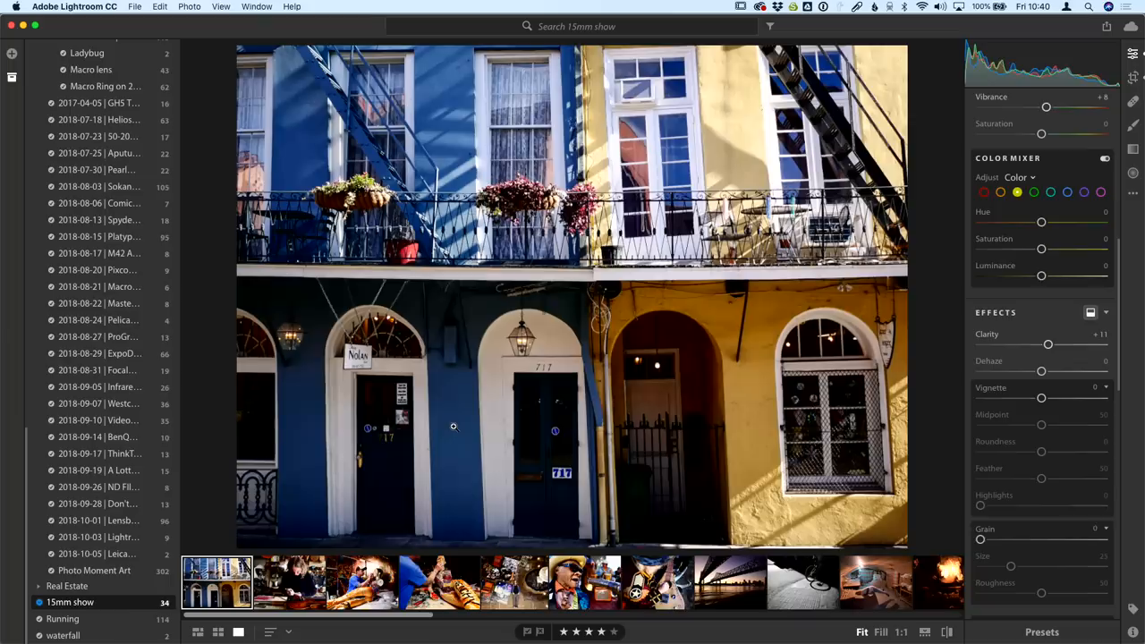
pyautogui.moveTo(338, 418)
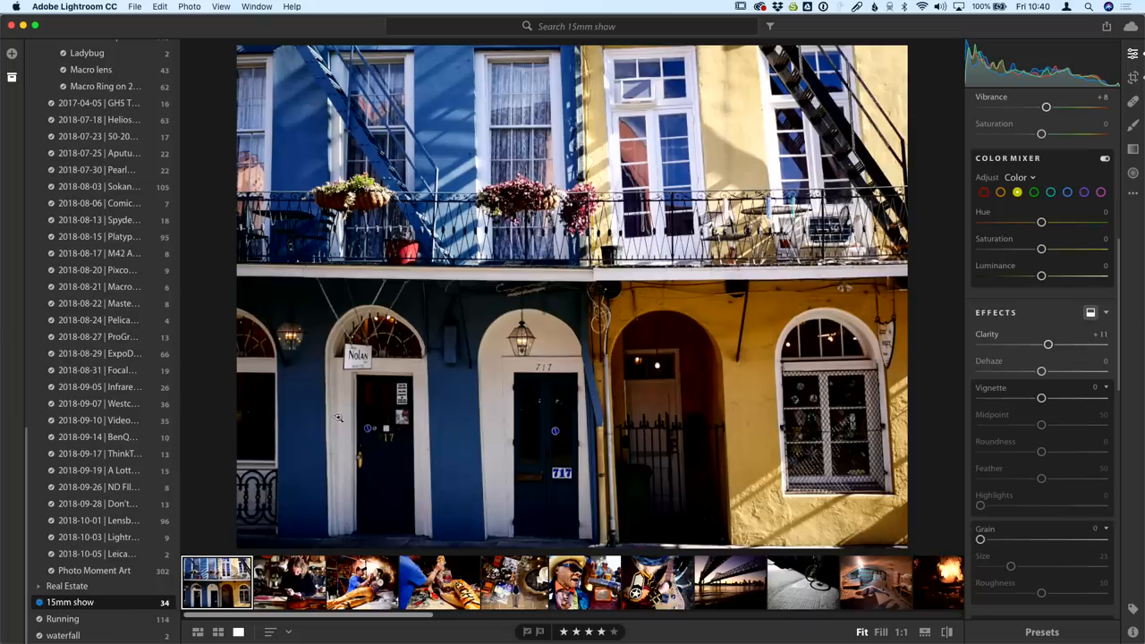